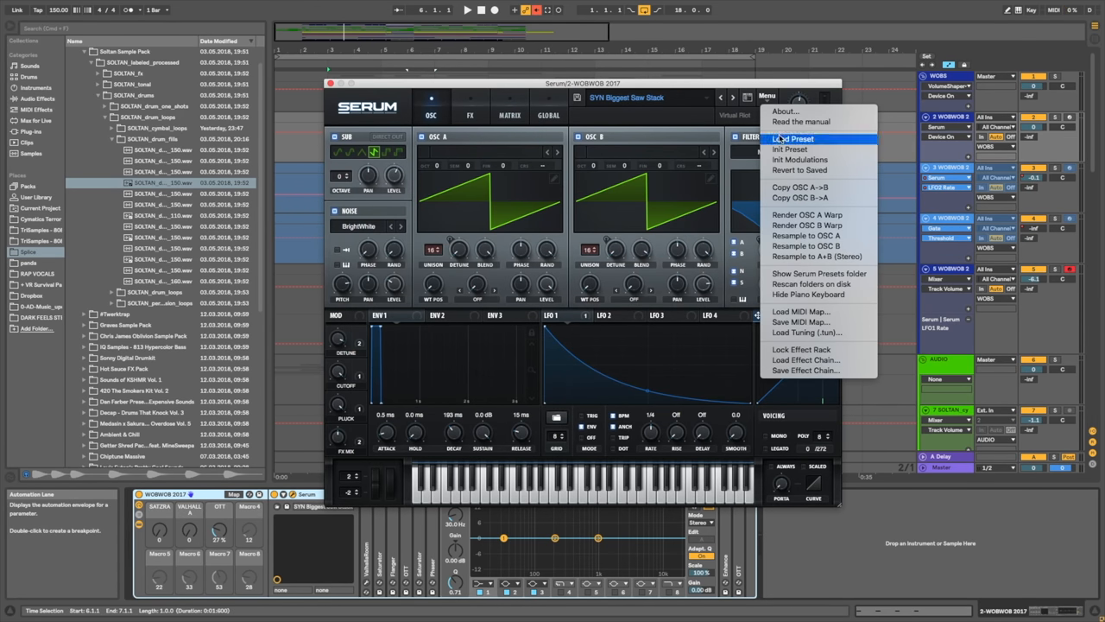
# - Replace Serum's Biggest Saw Stack patch with the blank Init Preset from the Menu
pyautogui.click(789, 149)
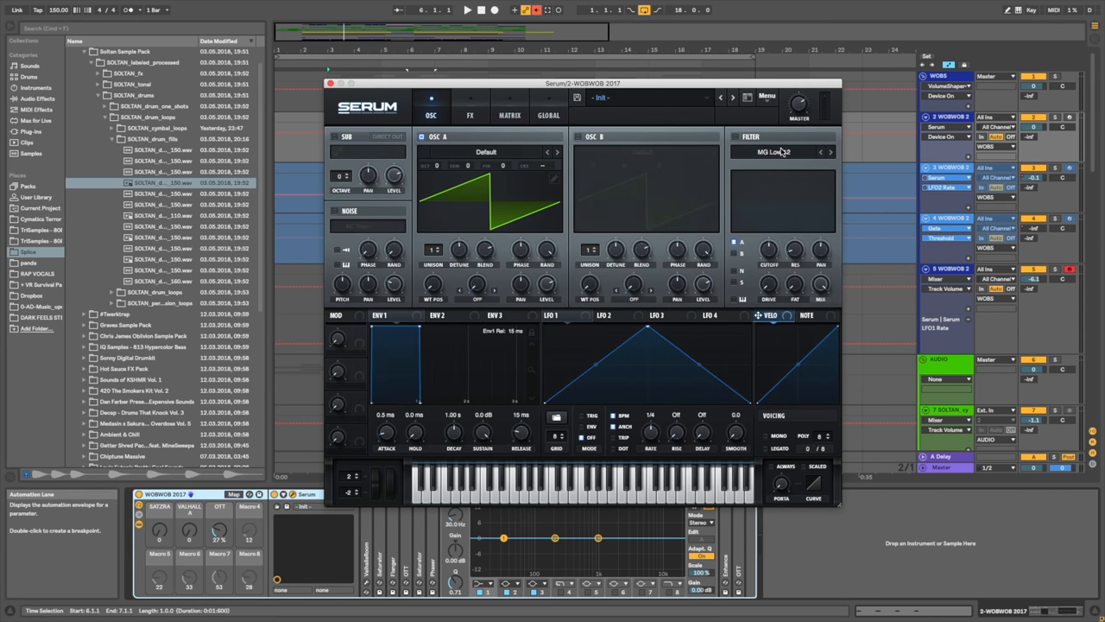